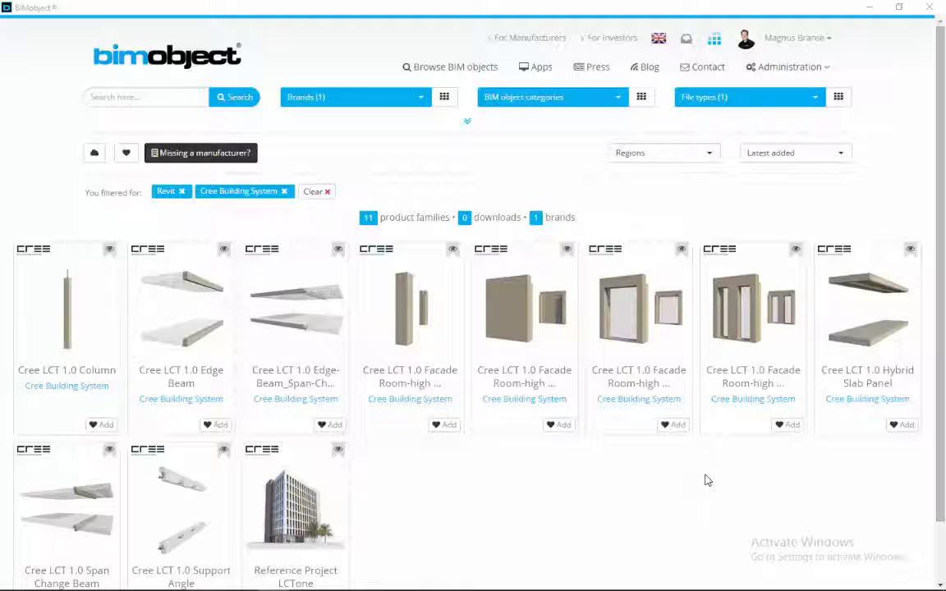
# Open the Reference Project LCTone showcase card and advance through its building pictures.
pyautogui.click(295, 504)
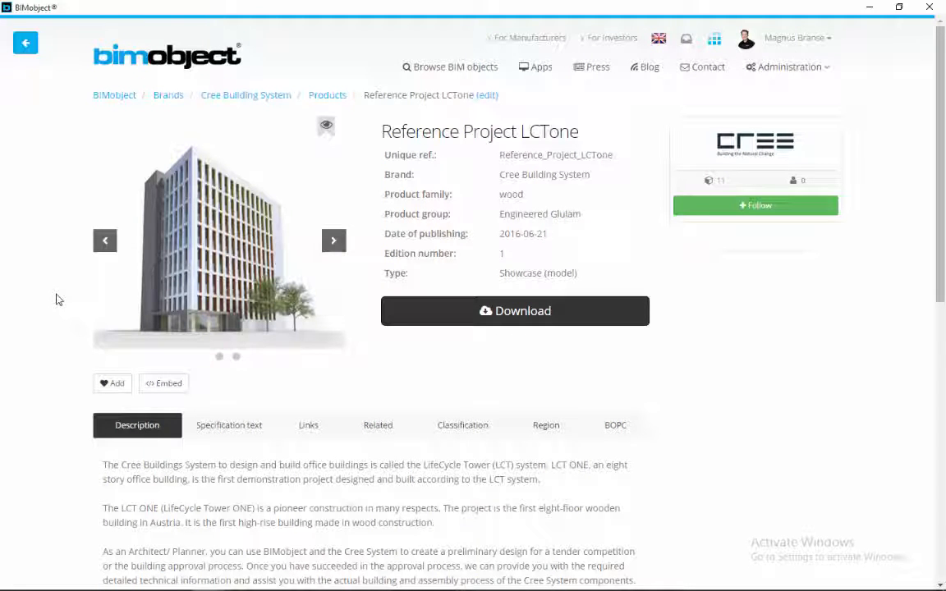
pyautogui.click(333, 240)
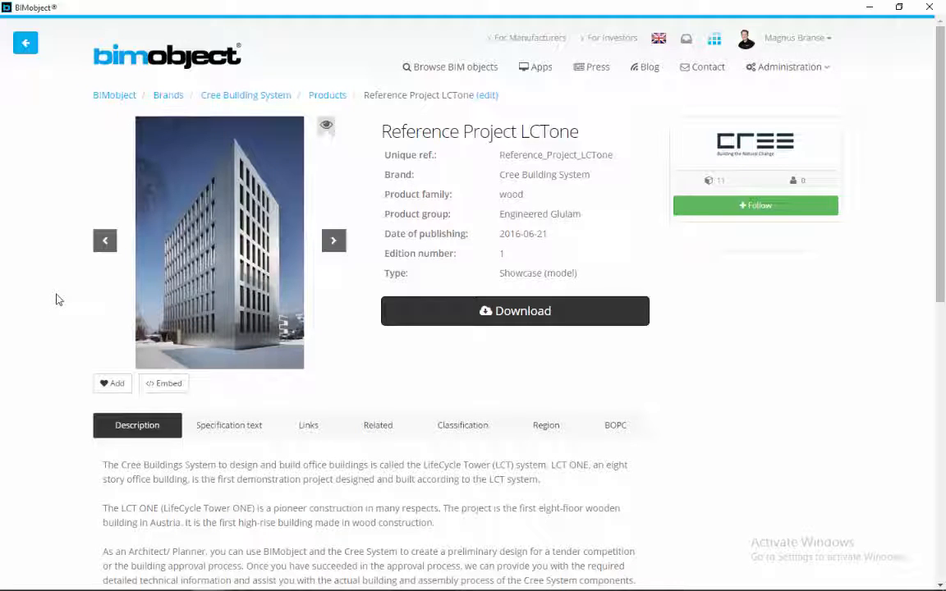
pyautogui.click(332, 240)
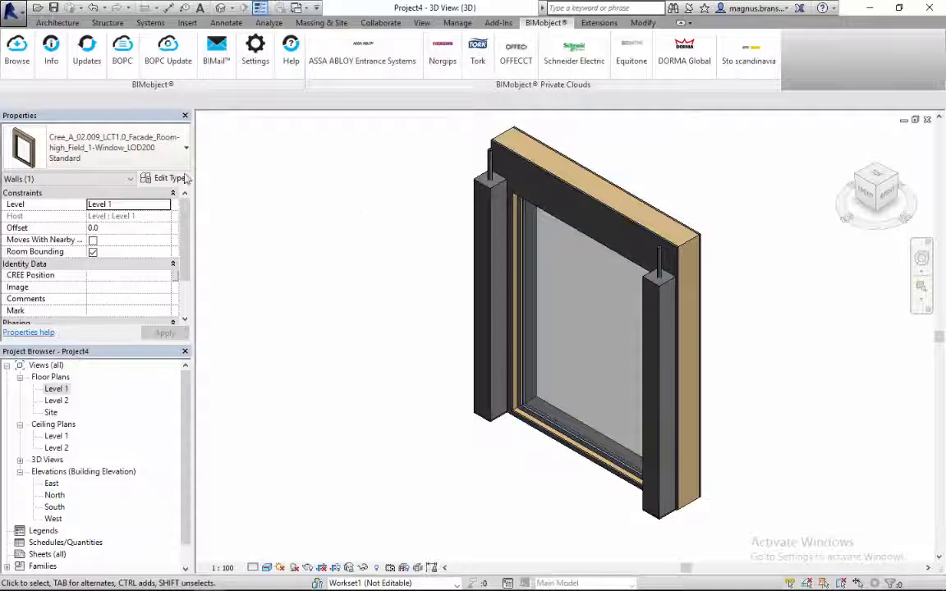
pyautogui.click(491, 191)
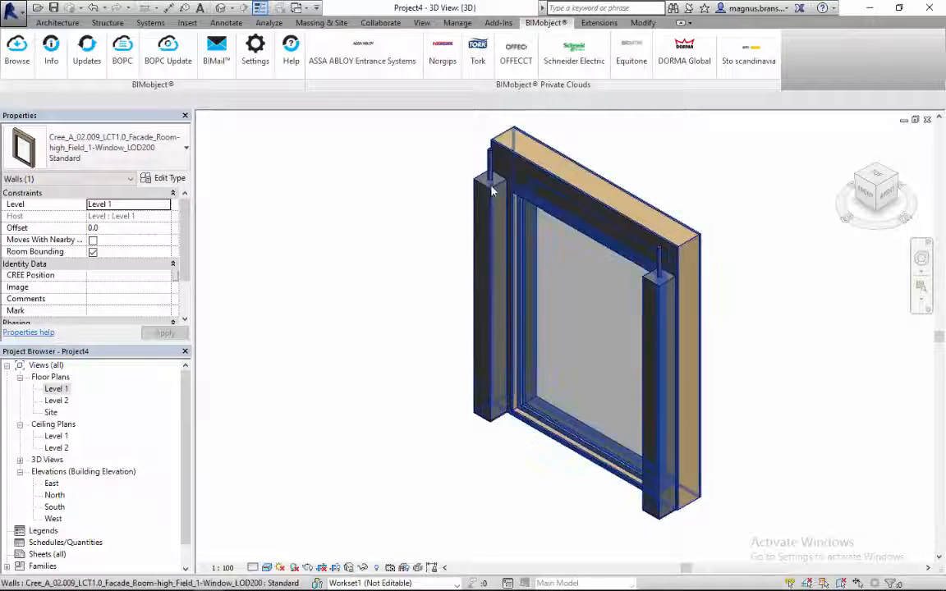
pyautogui.moveTo(51, 45)
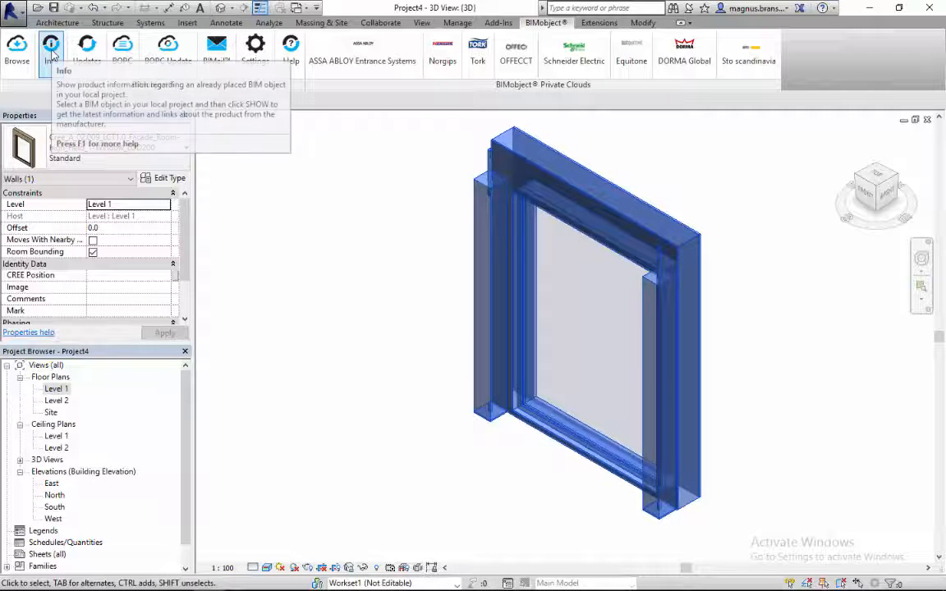
pyautogui.click(51, 45)
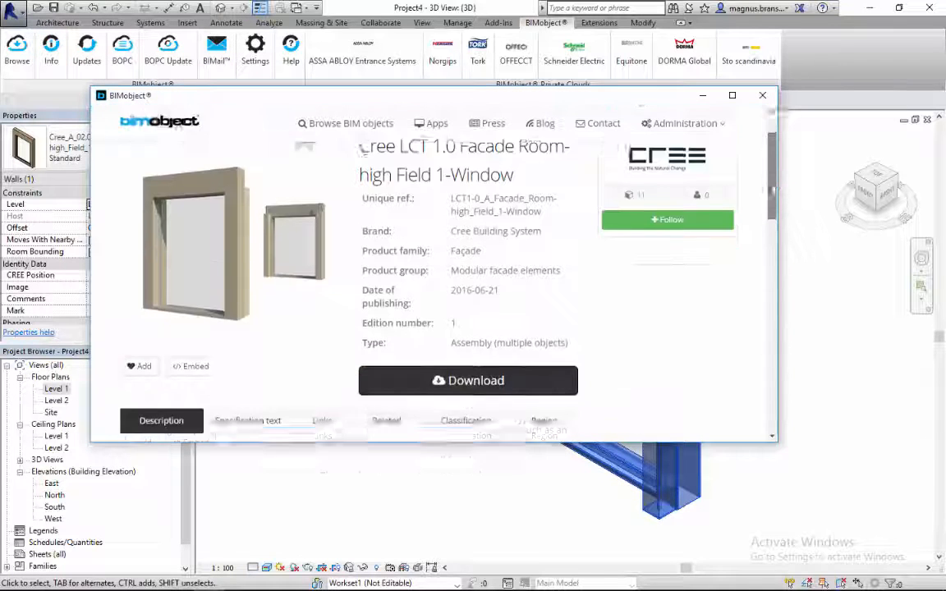
pyautogui.click(322, 232)
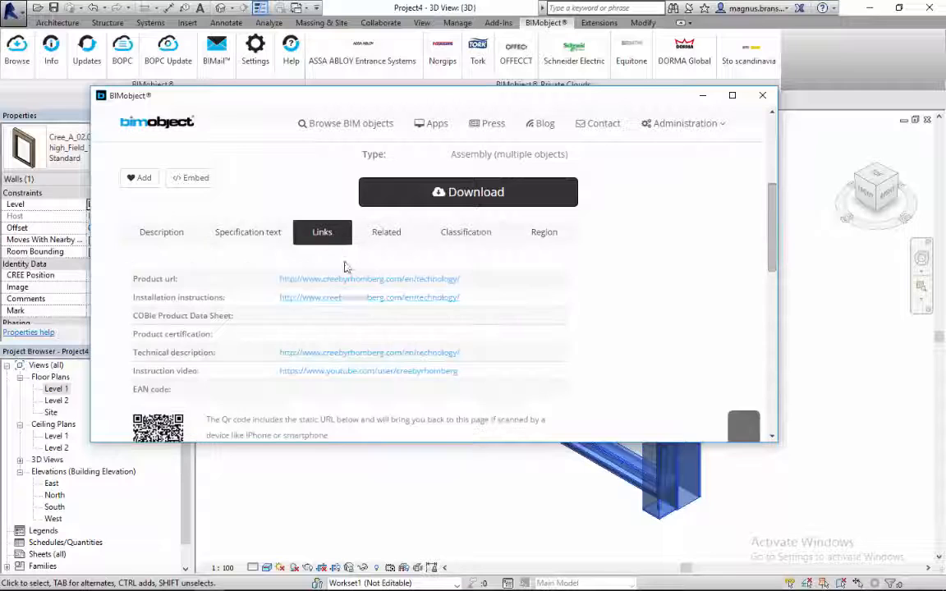
pyautogui.moveTo(502, 373)
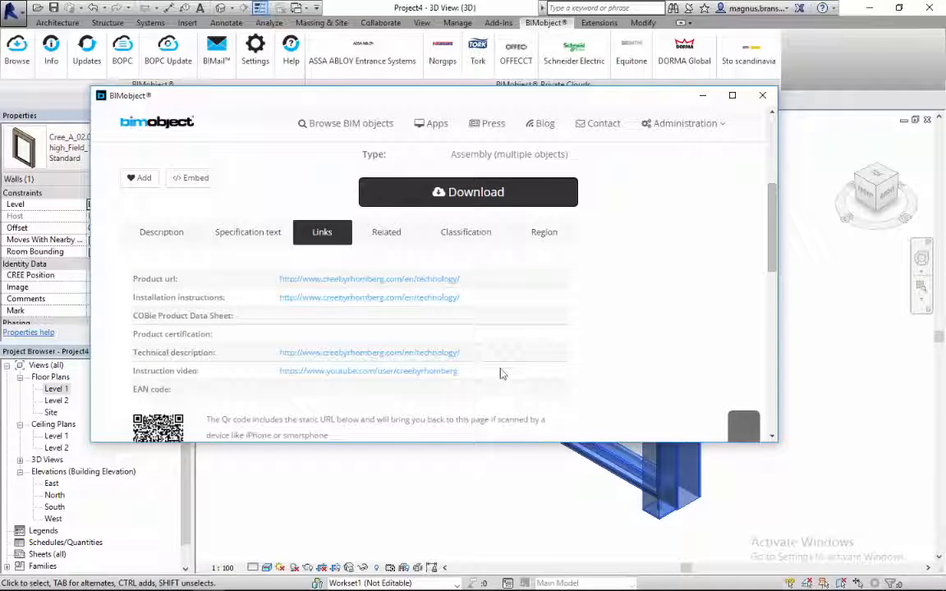
pyautogui.click(762, 97)
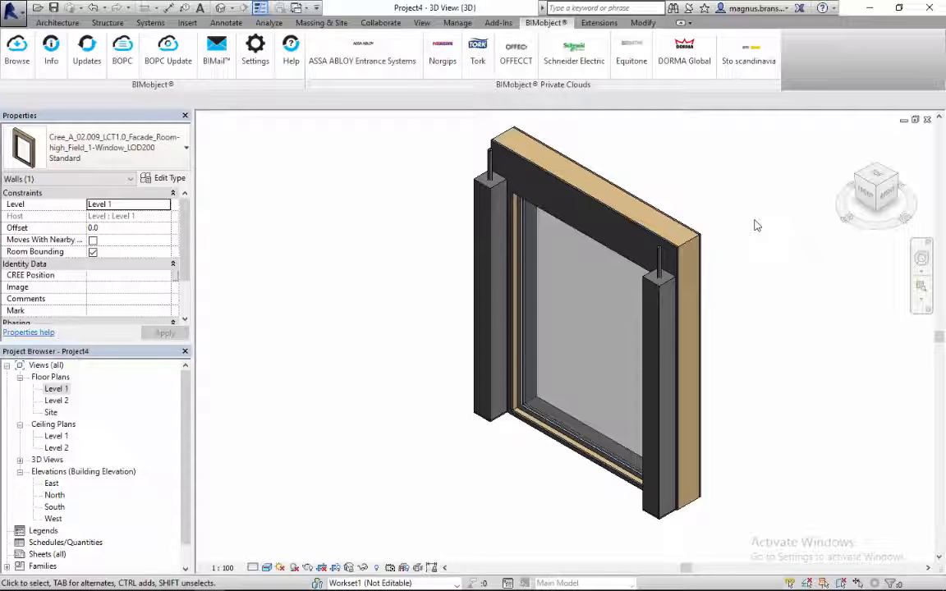
# Open the downloaded Reference Project LCTone model in Revit.
pyautogui.click(702, 258)
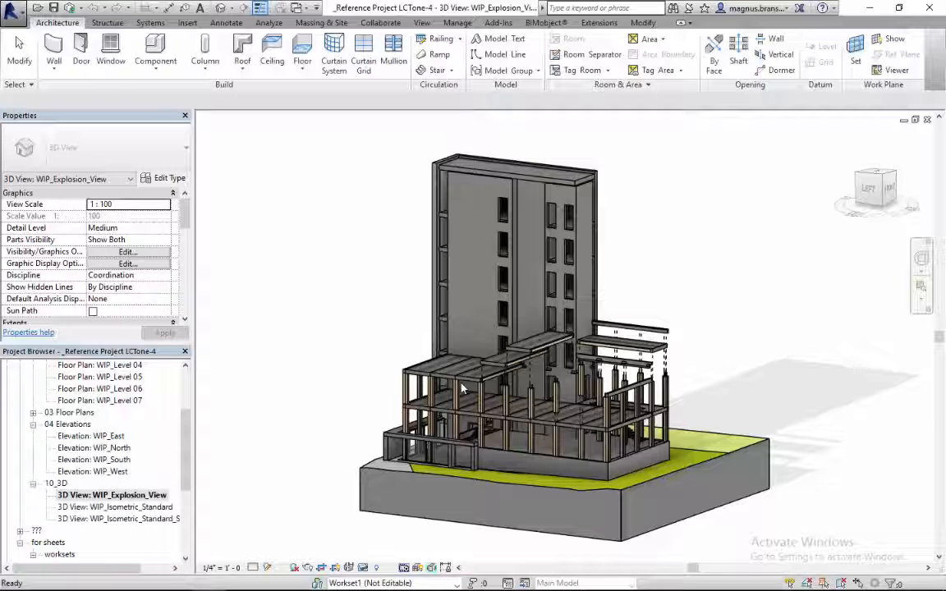
pyautogui.moveTo(671, 290)
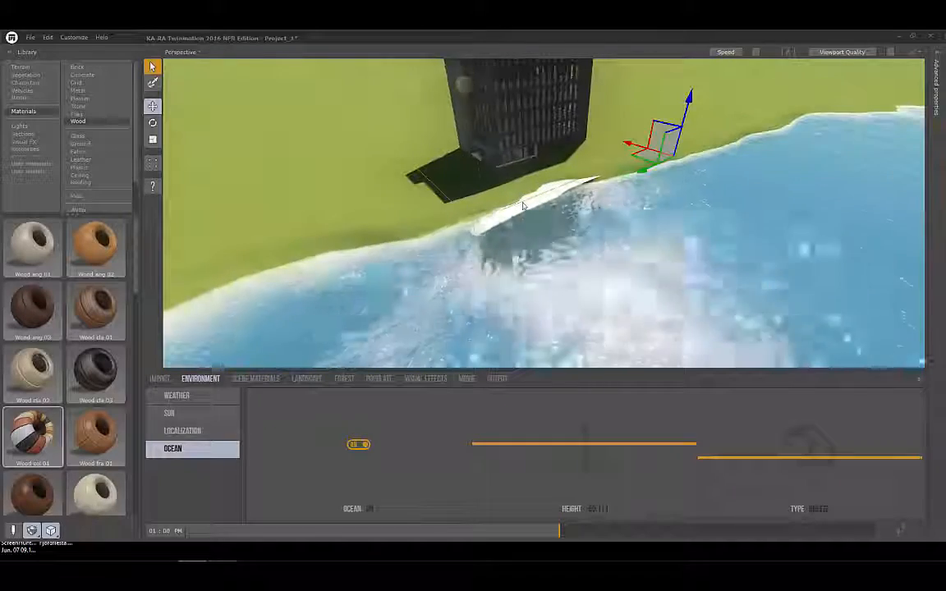
# Paint terrain, plant trees, edit tower materials, place people, and review movie shots.
pyautogui.click(305, 379)
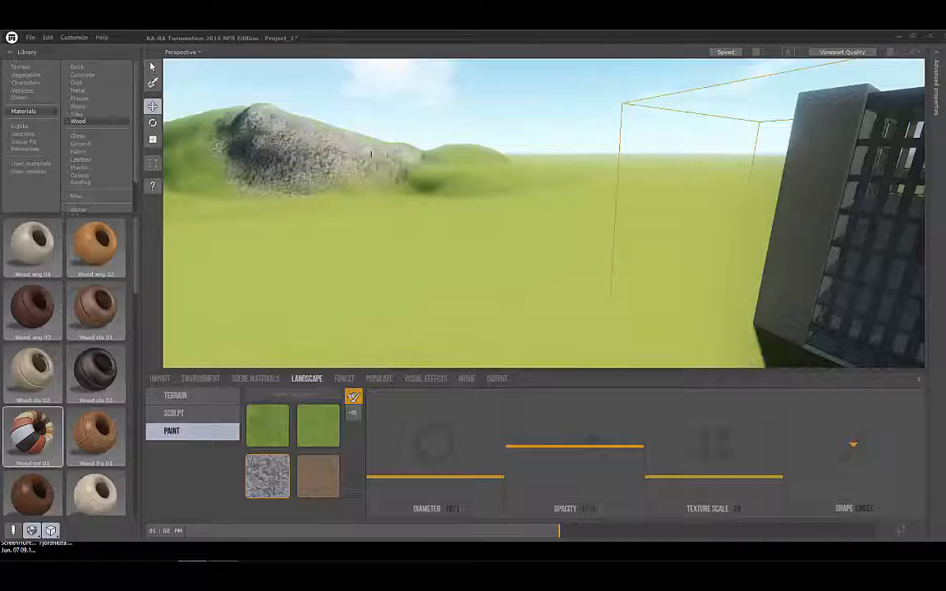
pyautogui.click(344, 379)
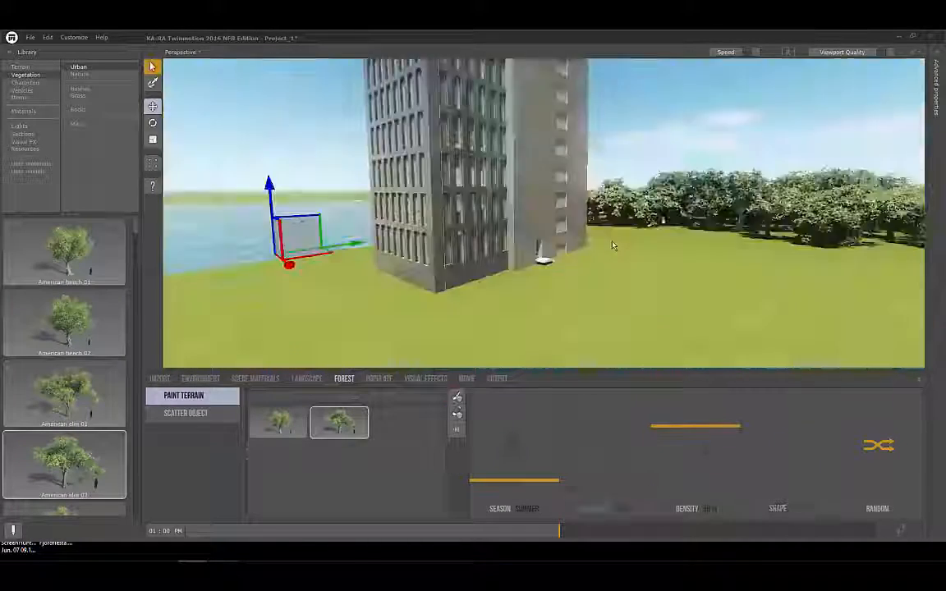
pyautogui.click(306, 378)
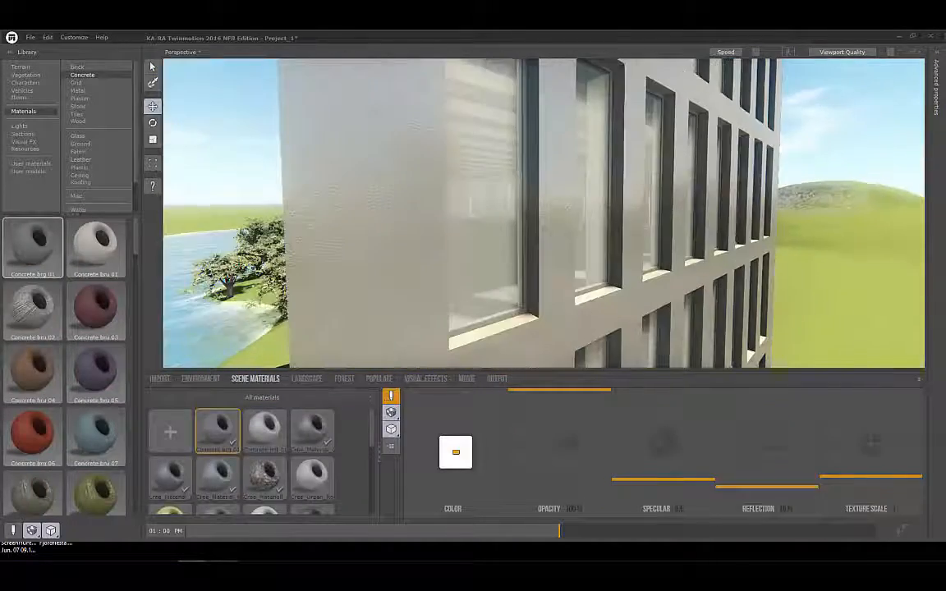
pyautogui.click(378, 380)
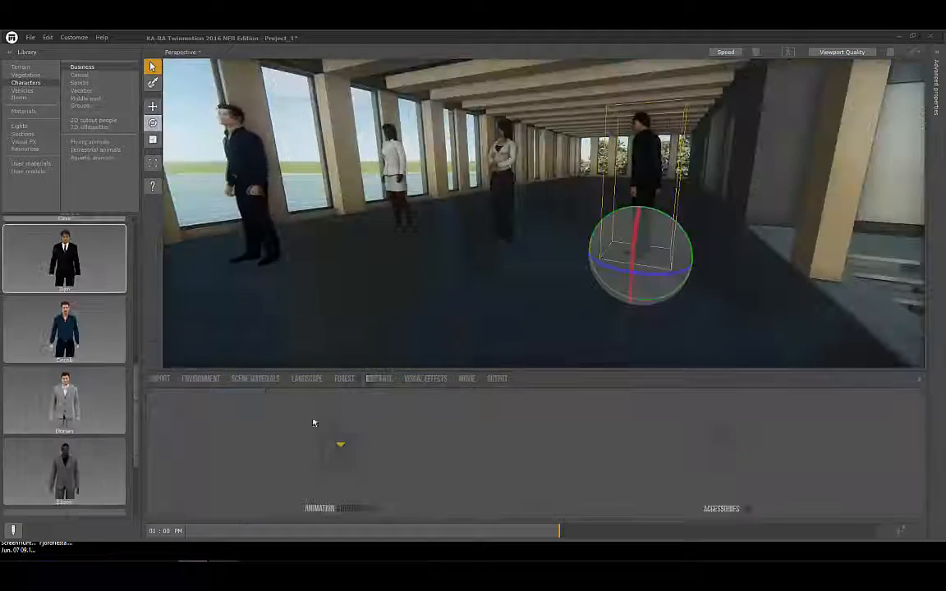
pyautogui.click(466, 378)
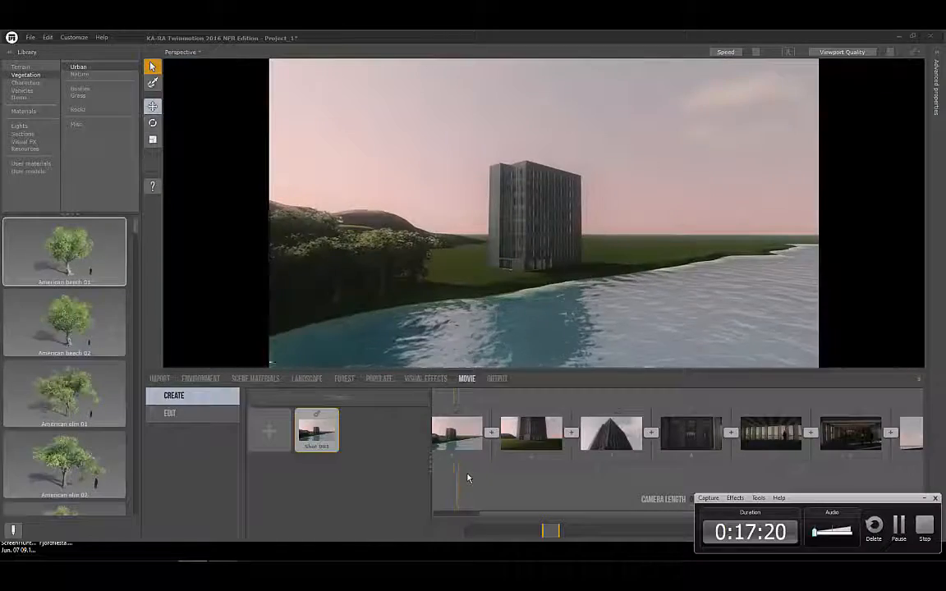